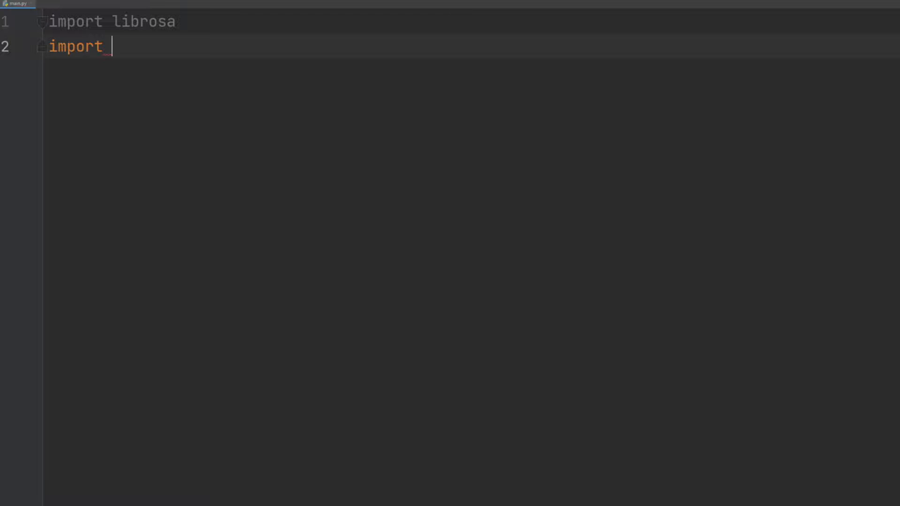
{"action": "type", "text": "numpy as np"}
{"action": "type", "text": "import"}
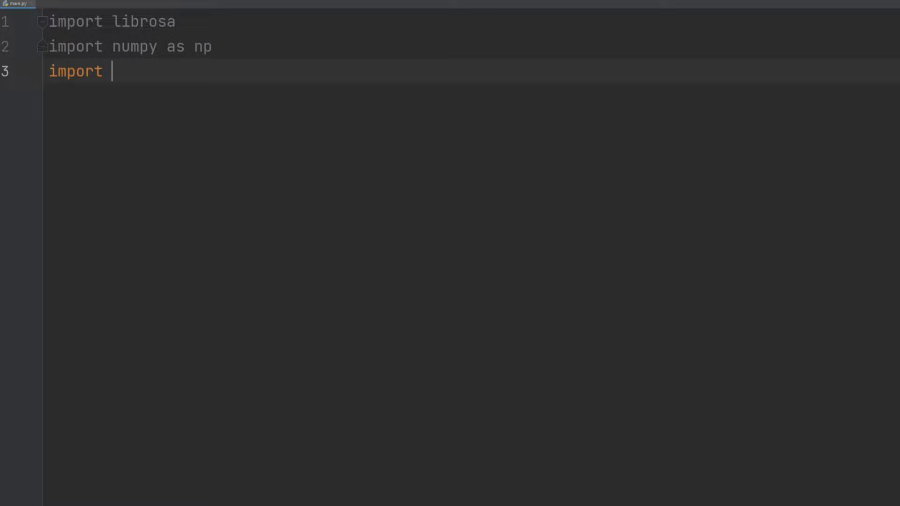
{"action": "type", "text": "os"}
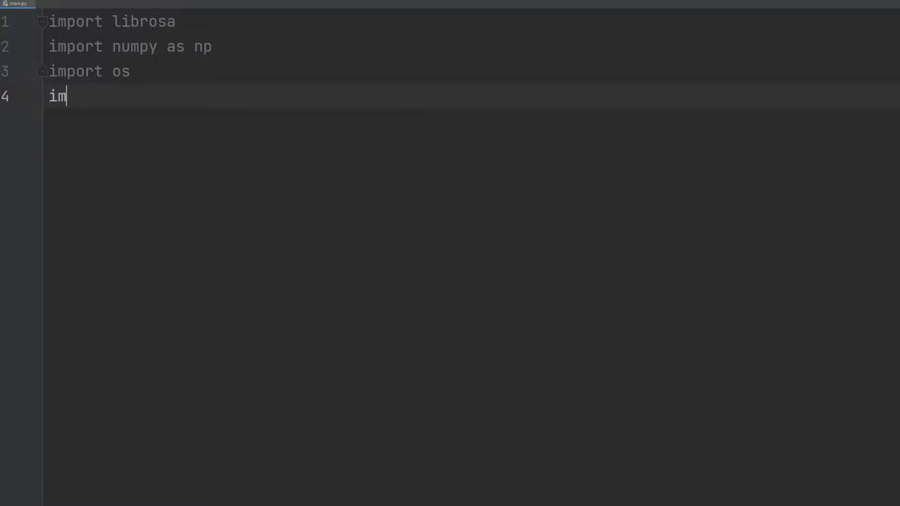
{"action": "type", "text": "port"}
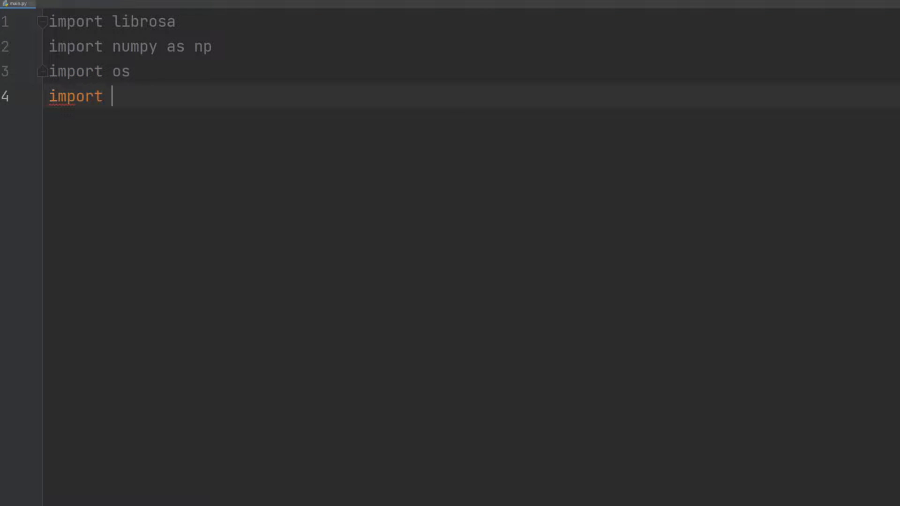
{"action": "type", "text": "matplotlib."}
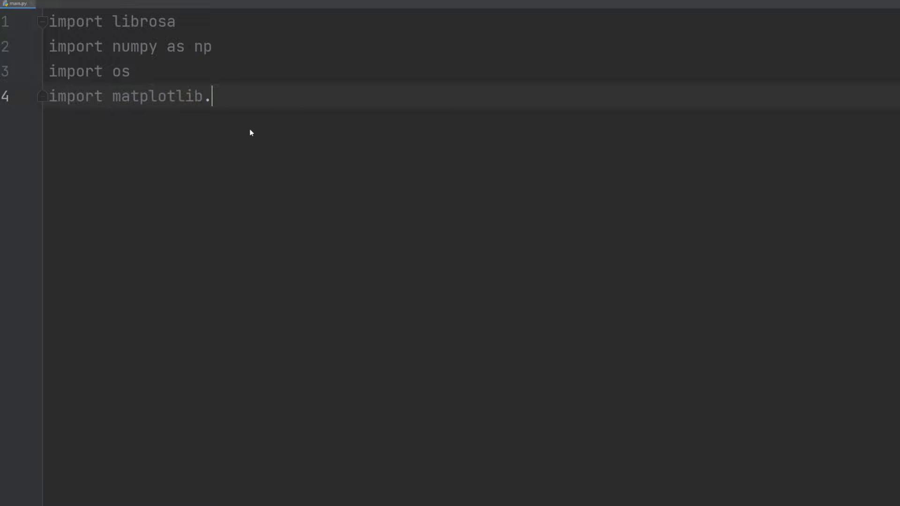
{"action": "type", "text": "pyplot as plt"}
{"action": "type", "text": "note_names = ['C', 'C#', '"}
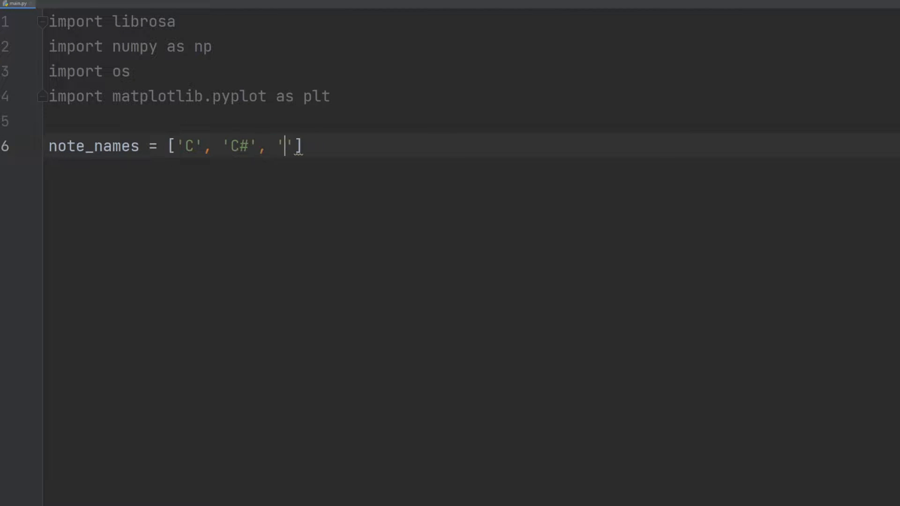
{"action": "type", "text": "D', 'D#', 'E"}
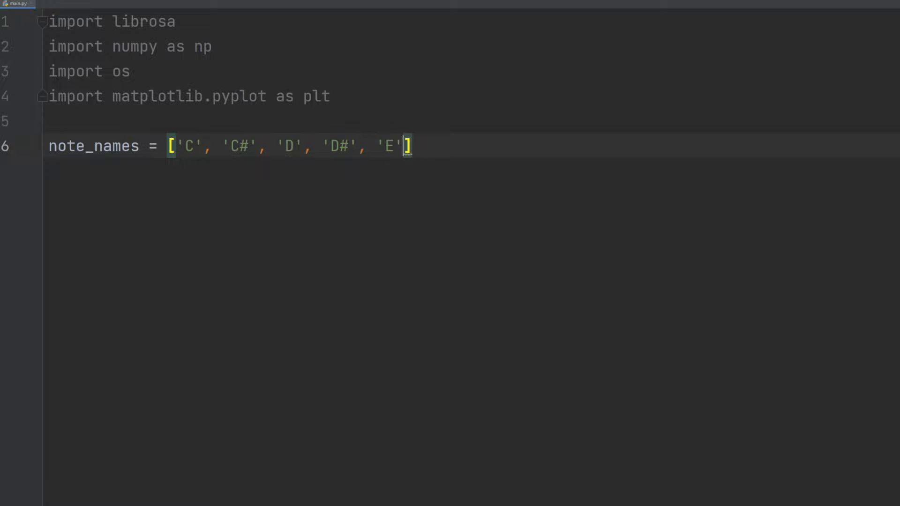
{"action": "type", "text": ", 'F', 'F#"}
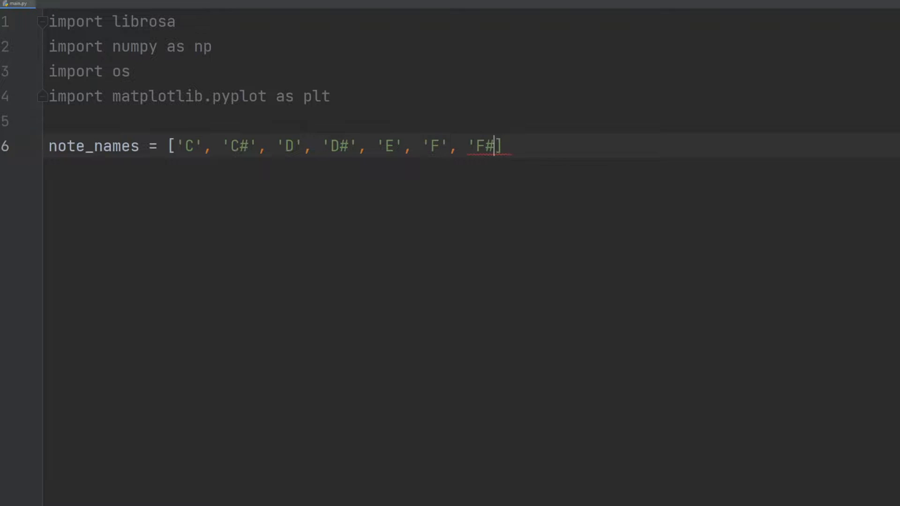
{"action": "type", "text": "', 'G', 'G#', 'A', '"}
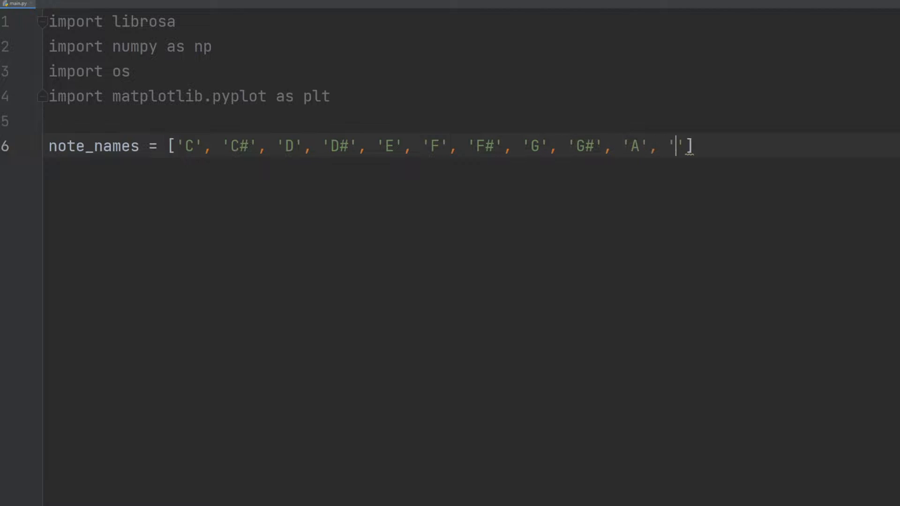
{"action": "type", "text": "A#', 'B']"}
{"action": "type", "text": "key_l"}
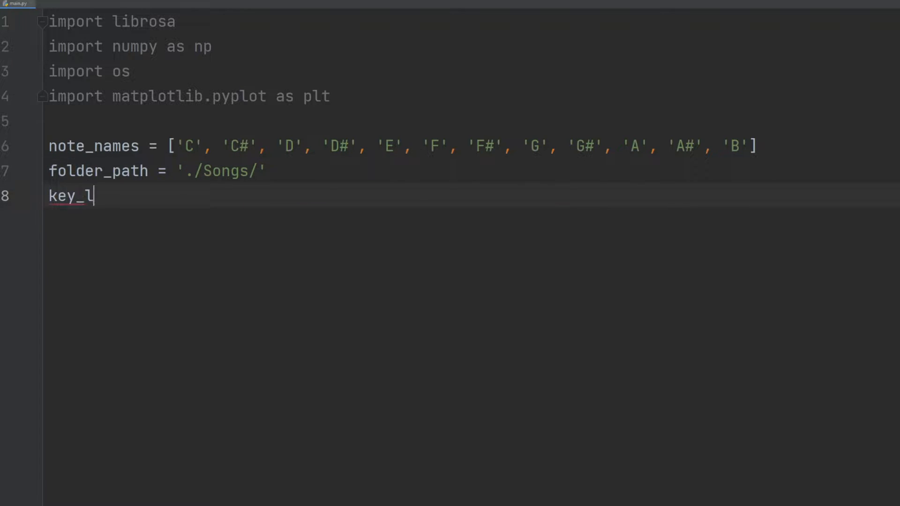
{"action": "type", "text": "ist = []"}
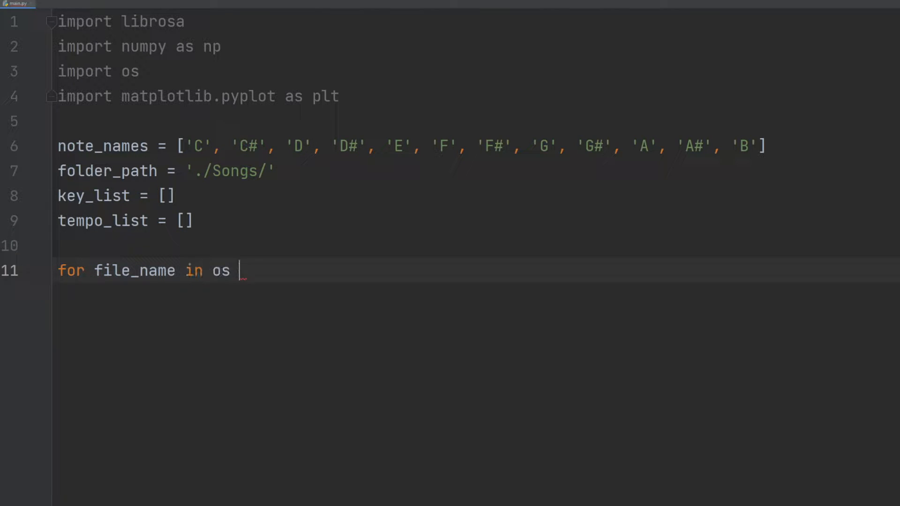
{"action": "type", "text": ".listdir(folder_path)"}
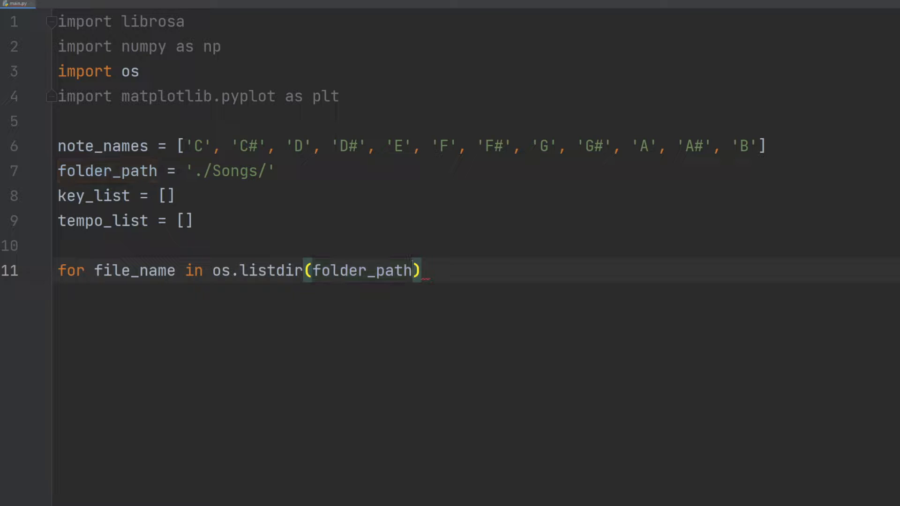
{"action": "type", "text": ":"}
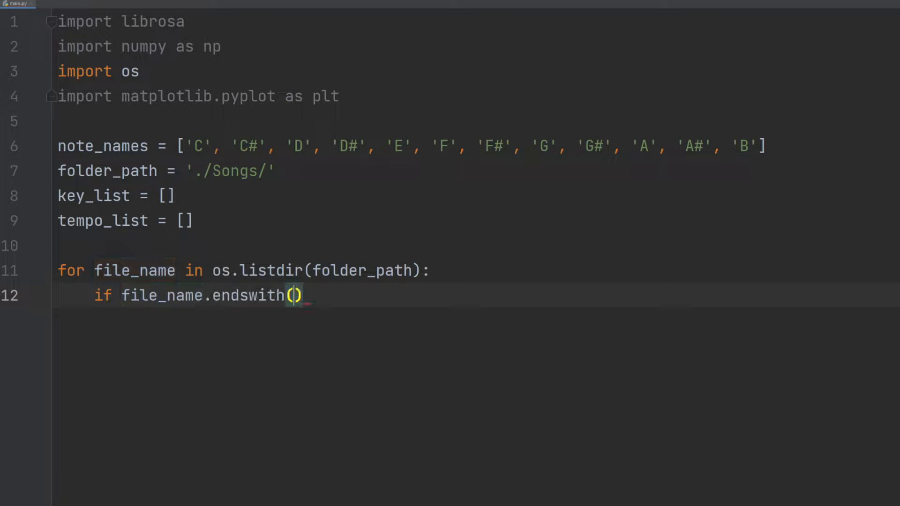
{"action": "type", "text": "'.mp3'"}
{"action": "type", "text": "fil"}
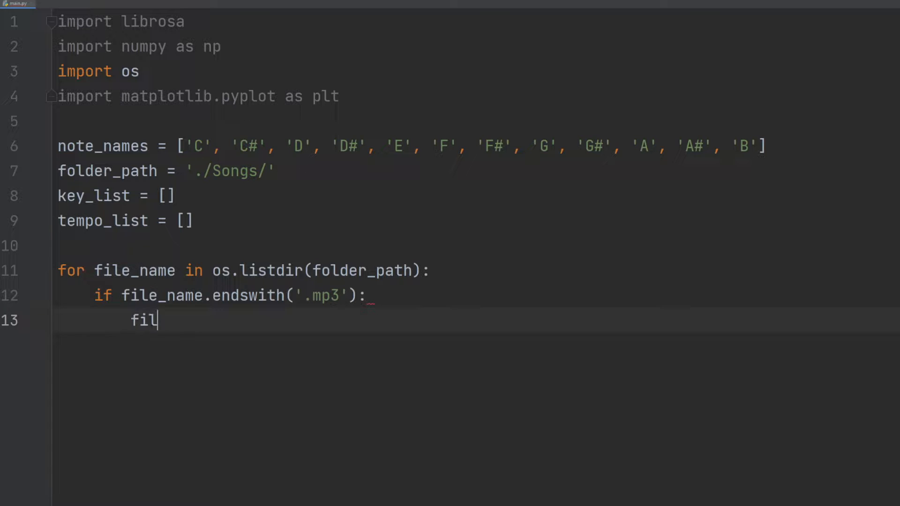
{"action": "type", "text": "e_path = os"}
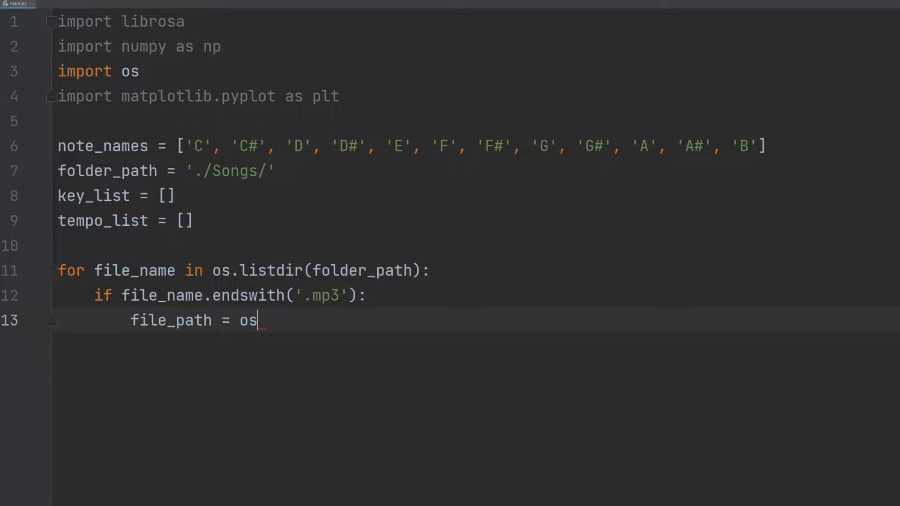
{"action": "type", "text": ".path.join("}
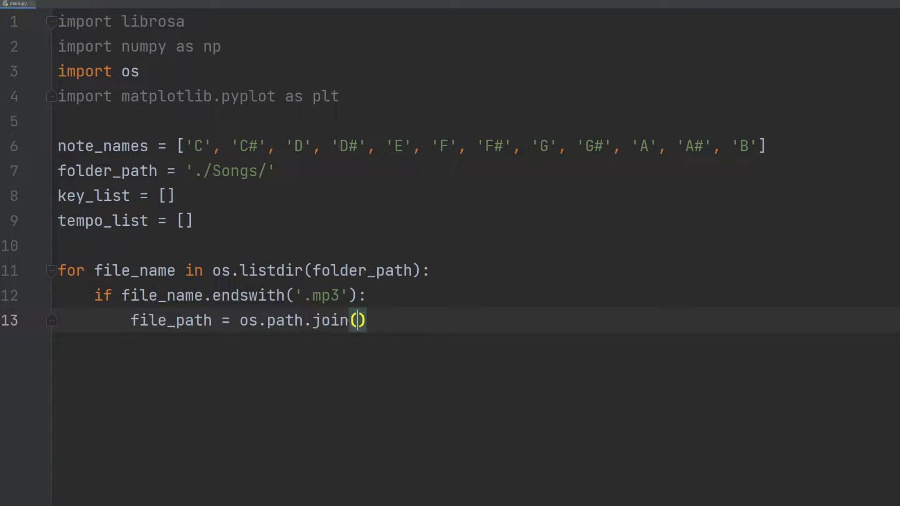
{"action": "type", "text": "folder_path, file_name"}
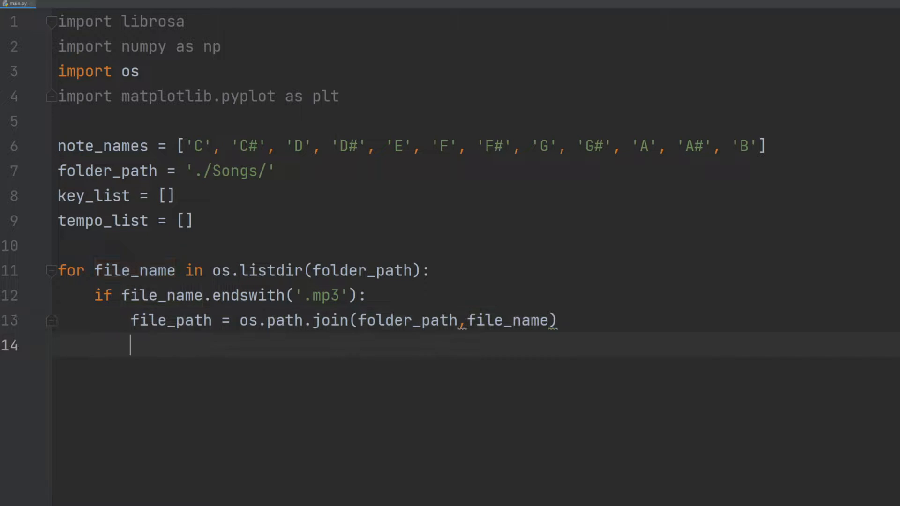
{"action": "type", "text": "print(file_path"}
{"action": "type", "text": "y"}
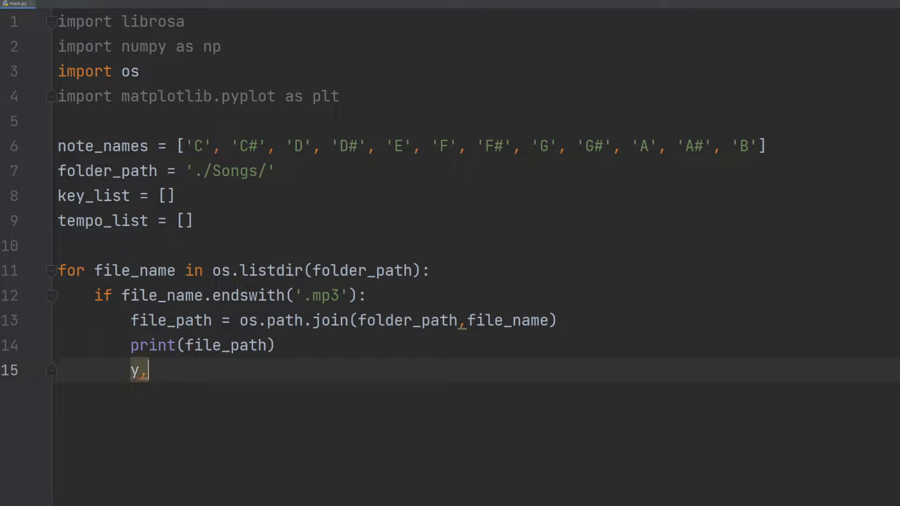
{"action": "type", "text": ", sr = librosa.load"}
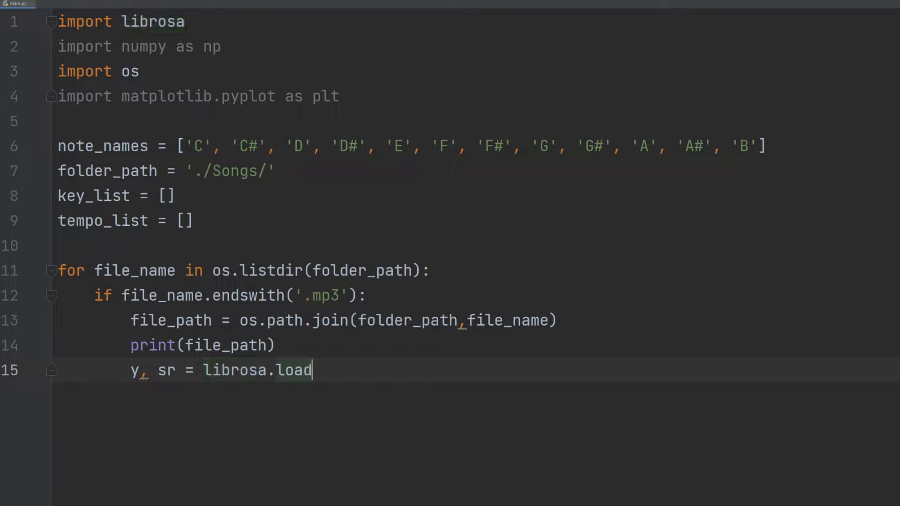
{"action": "type", "text": "(file_path, sr ="}
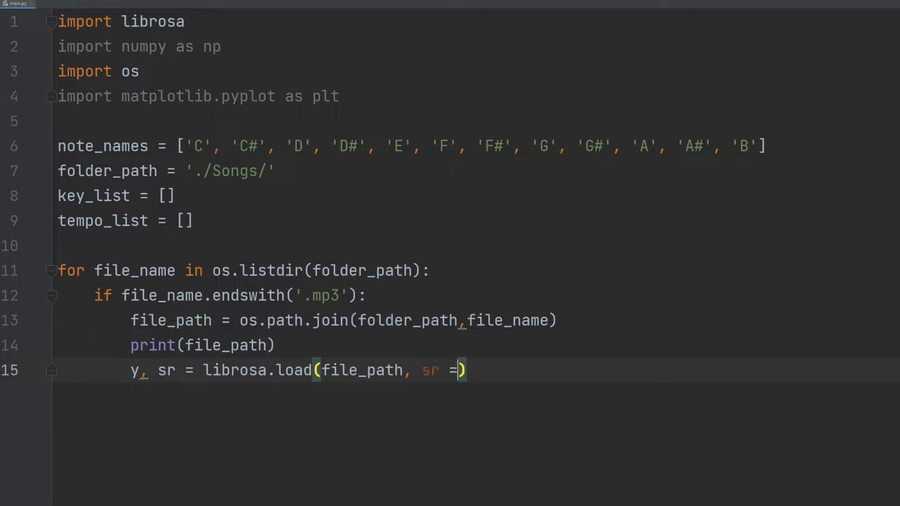
{"action": "type", "text": "None)"}
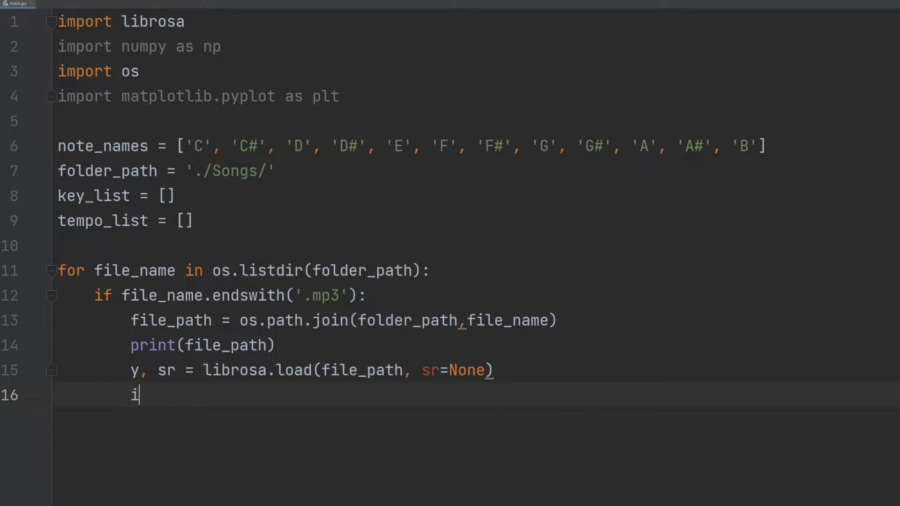
{"action": "type", "text": "f y.size"}
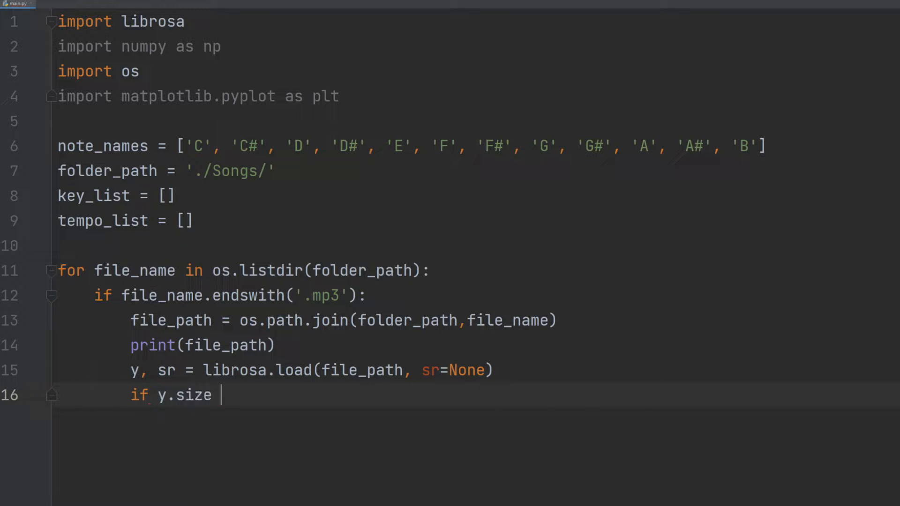
{"action": "type", "text": "== 0:"}
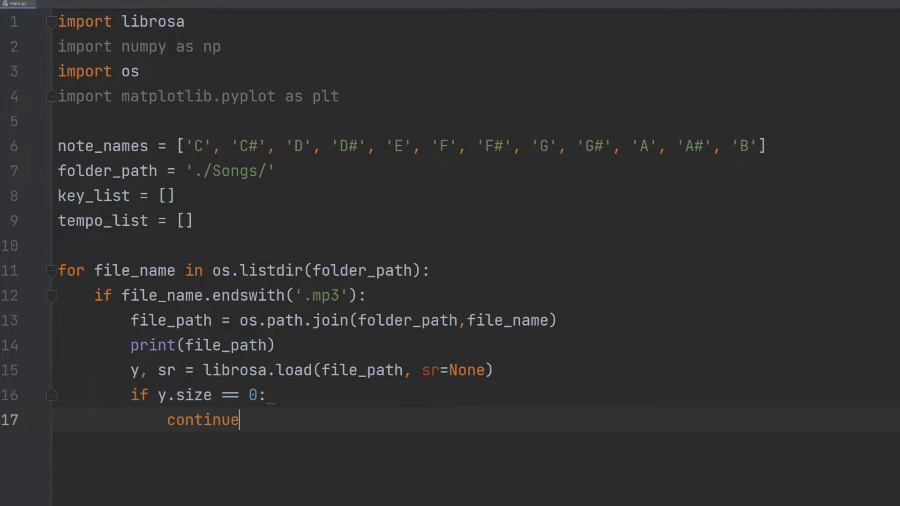
{"action": "type", "text": "tempo ="}
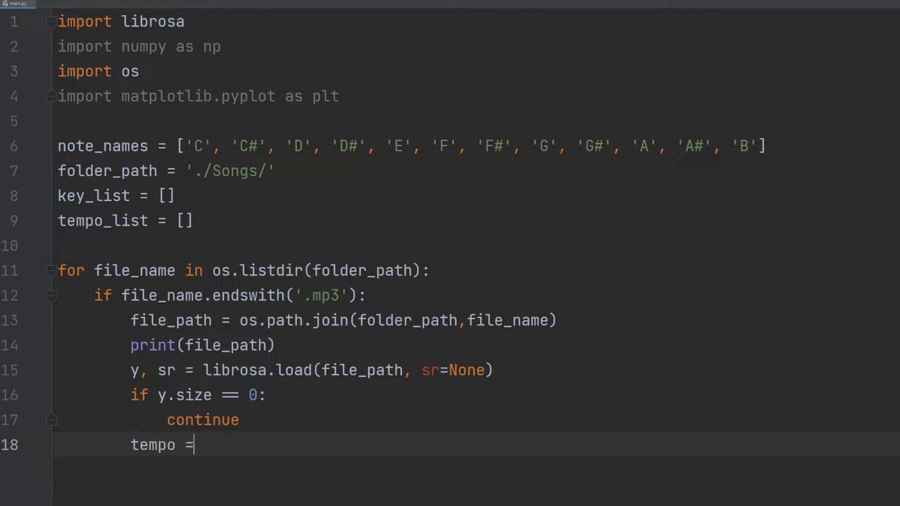
{"action": "type", "text": "librosa.beat.tempo(y=y,"}
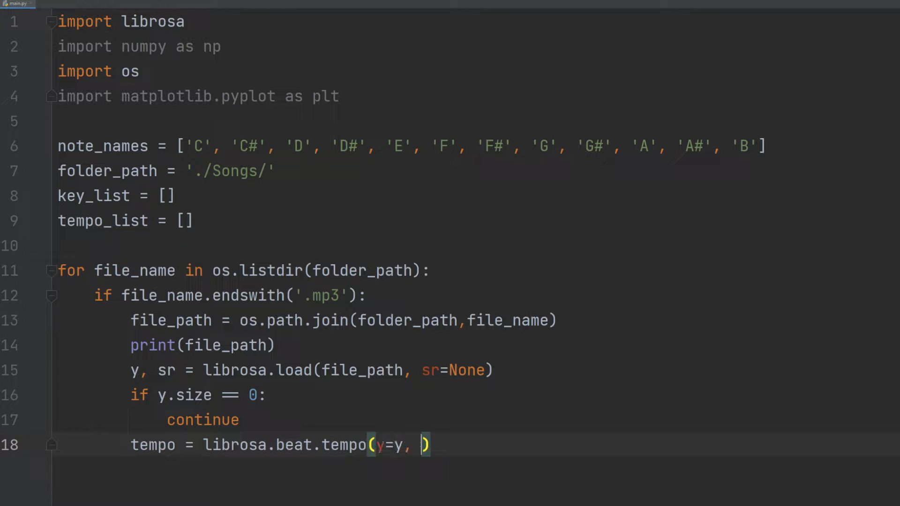
{"action": "type", "text": "sr=sr"}
{"action": "type", "text": "chroma"}
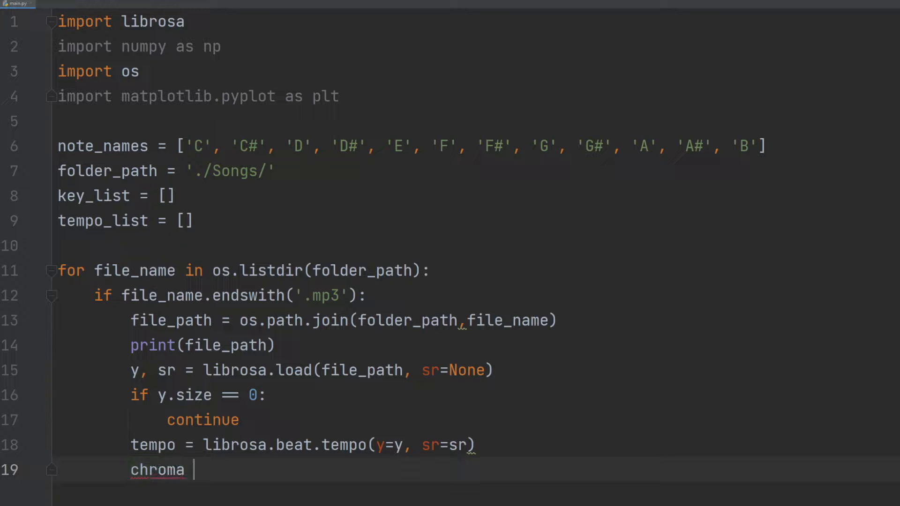
{"action": "type", "text": "= librosa.fe"}
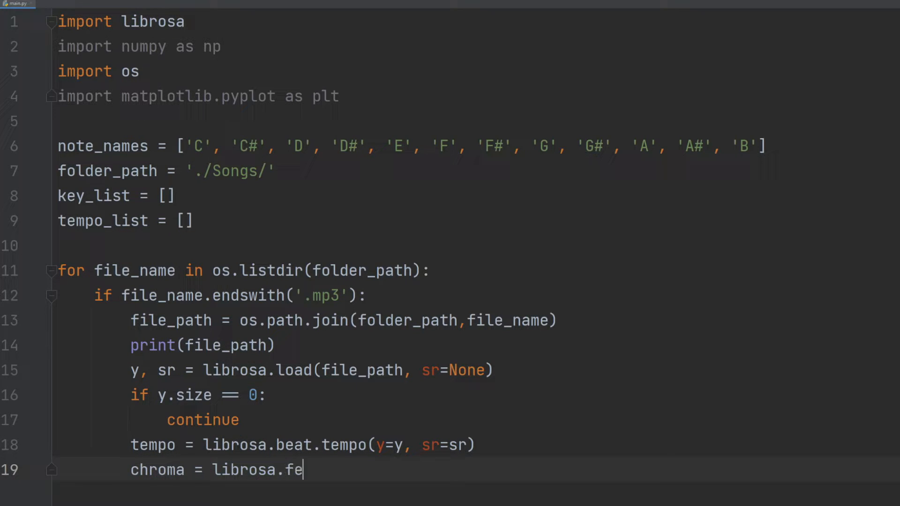
{"action": "type", "text": "ature.chroma_cqt(y=y)"}
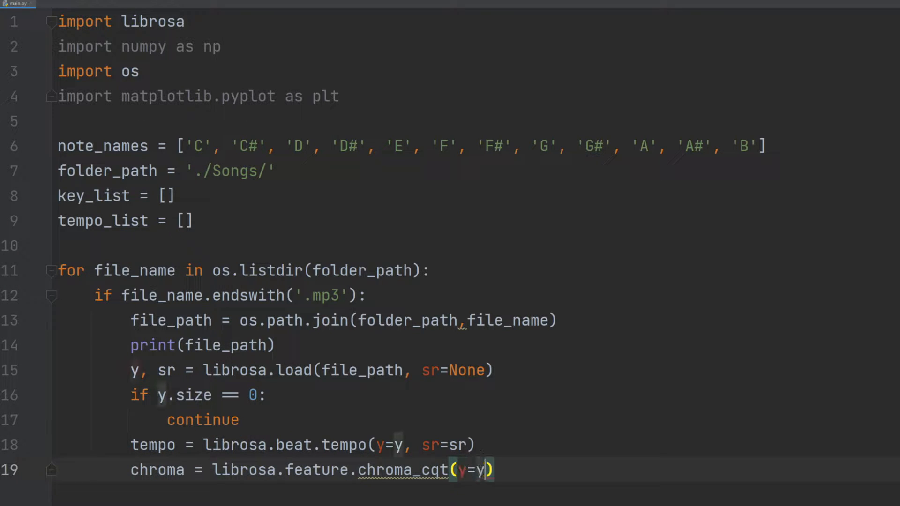
{"action": "type", "text": ", sr=sr"}
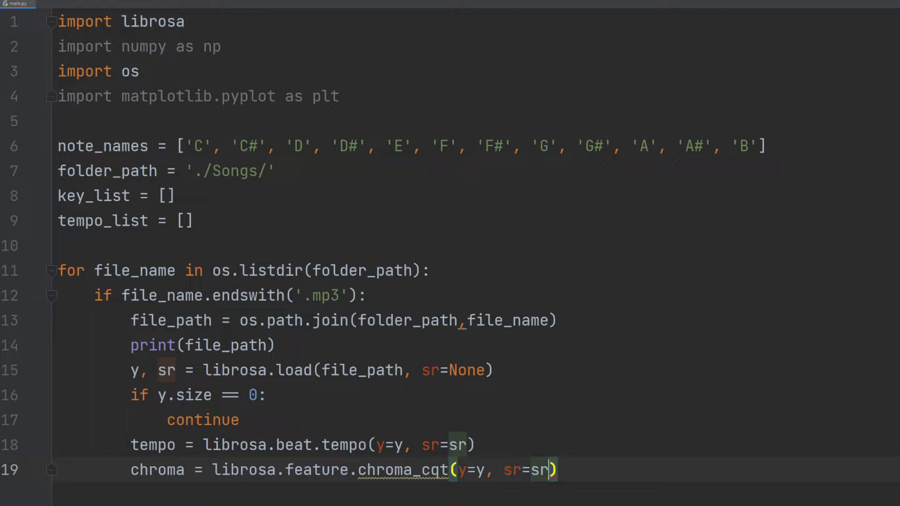
{"action": "type", "text": "chroma"}
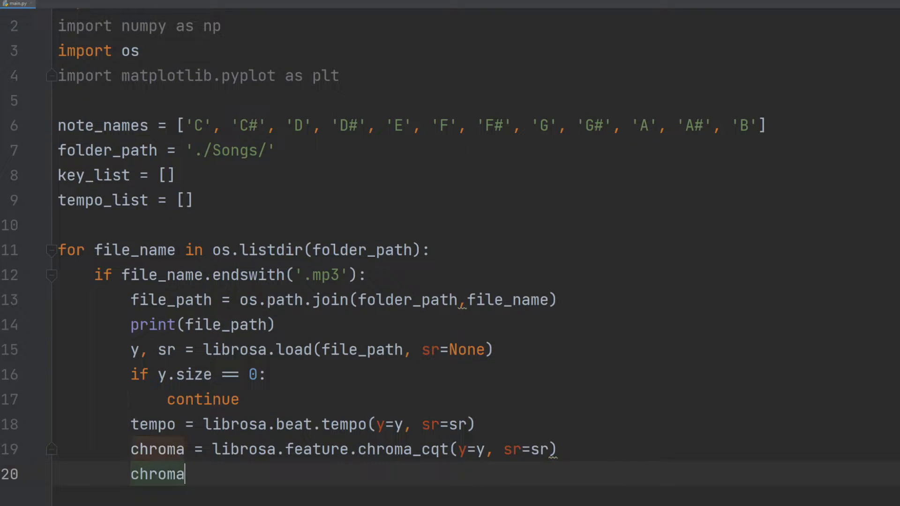
{"action": "type", "text": "_vals = np"}
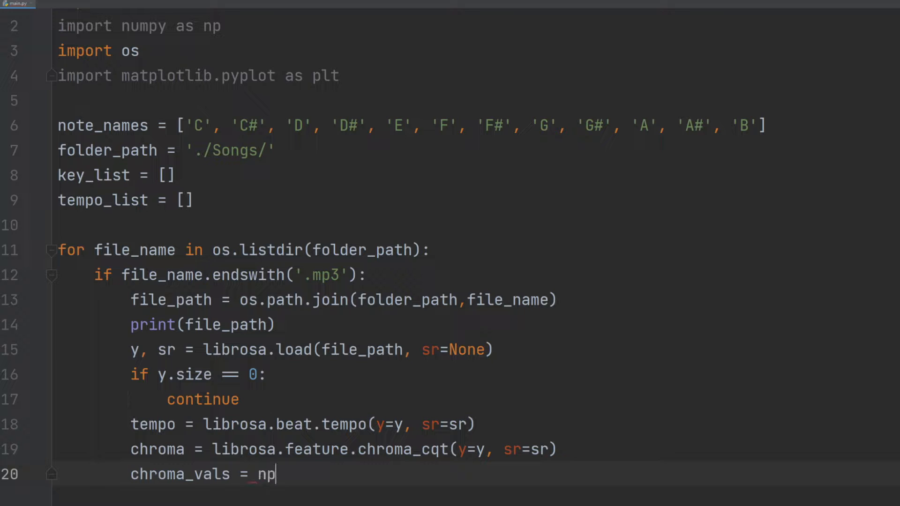
{"action": "type", "text": ".sum"}
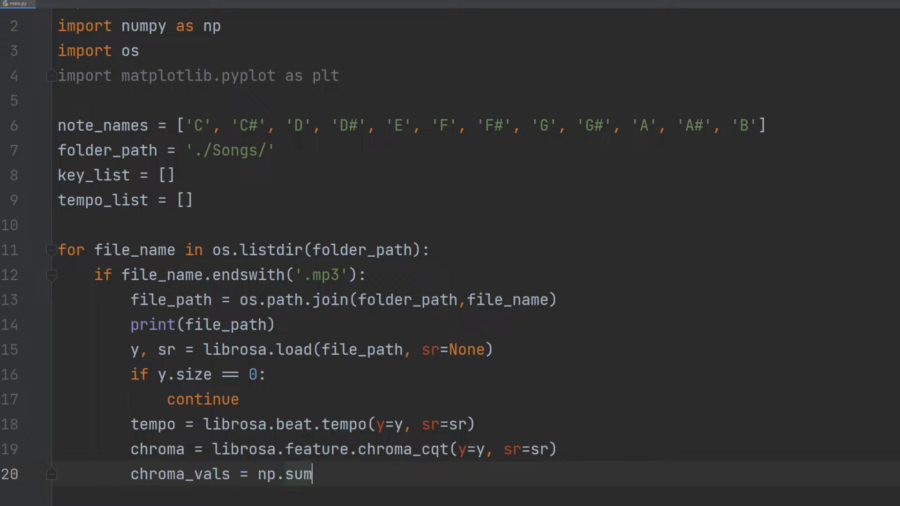
{"action": "type", "text": "(chroma)"}
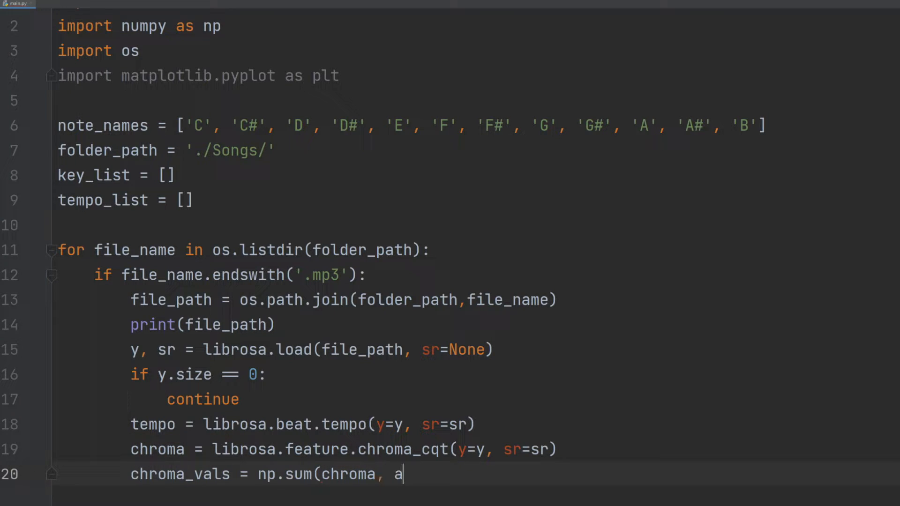
{"action": "type", "text": "xis=1)"}
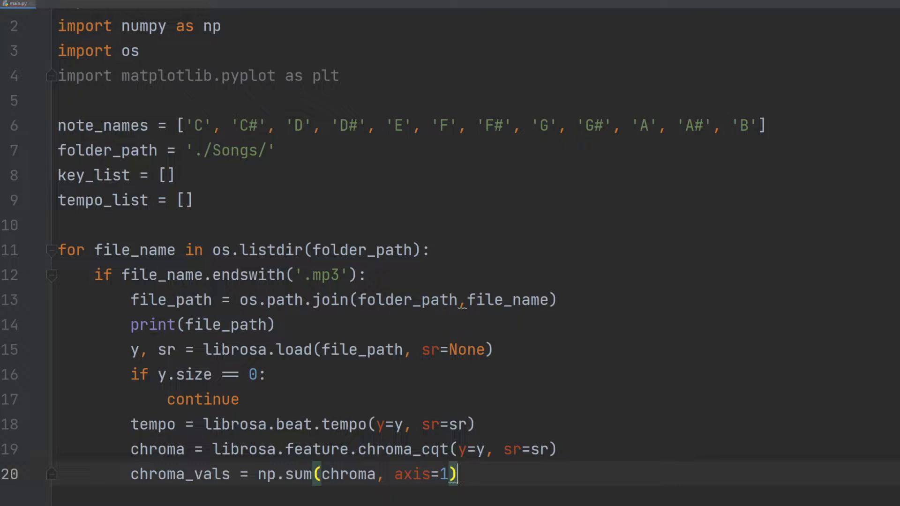
{"action": "type", "text": "most"}
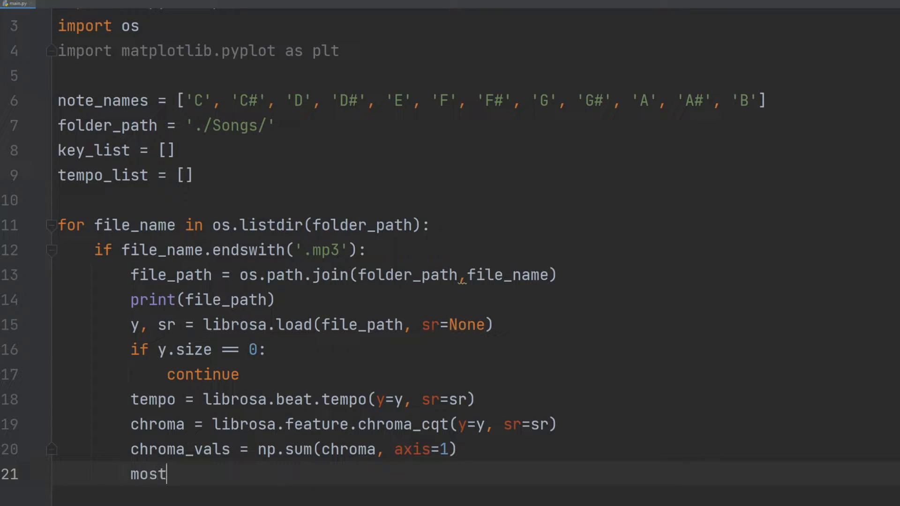
{"action": "type", "text": "_common_pc = np.argmax(chroma_vals"}
{"action": "type", "text": "key ="}
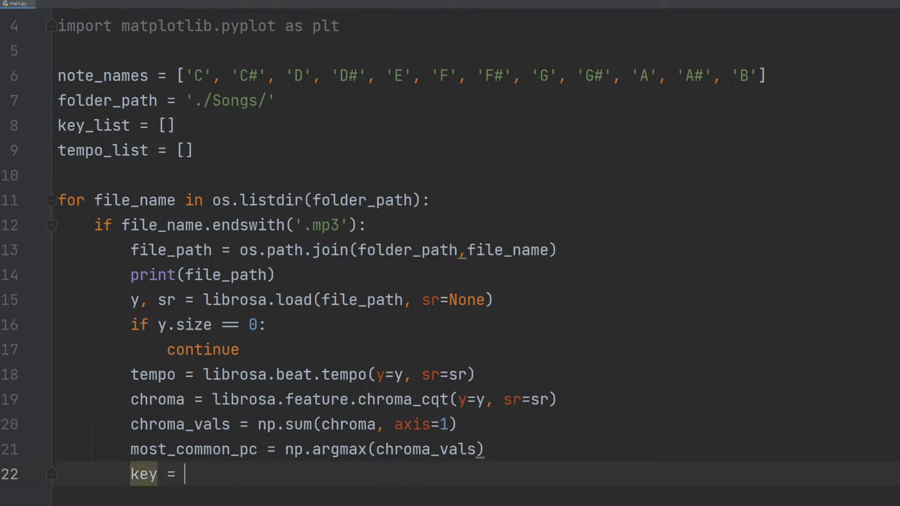
{"action": "type", "text": "note_name(most_common_pc)"}
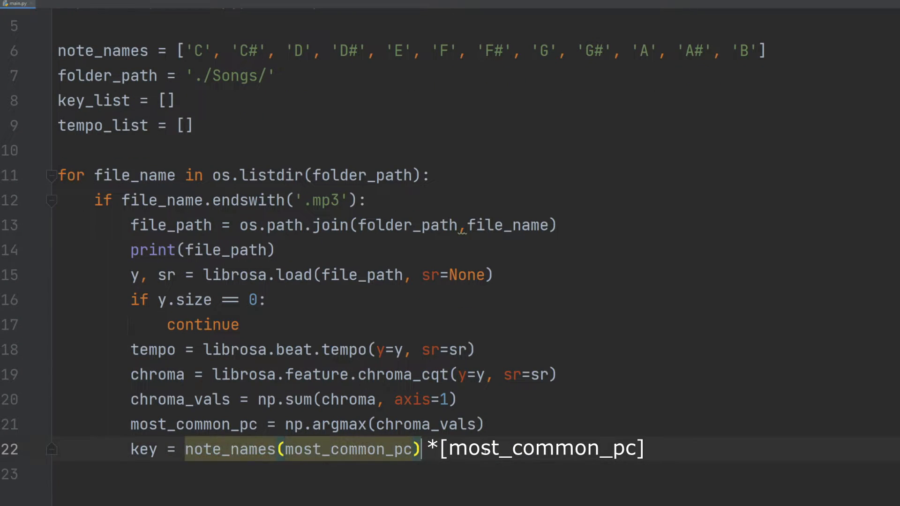
{"action": "type", "text": "key_list.append(key)"}
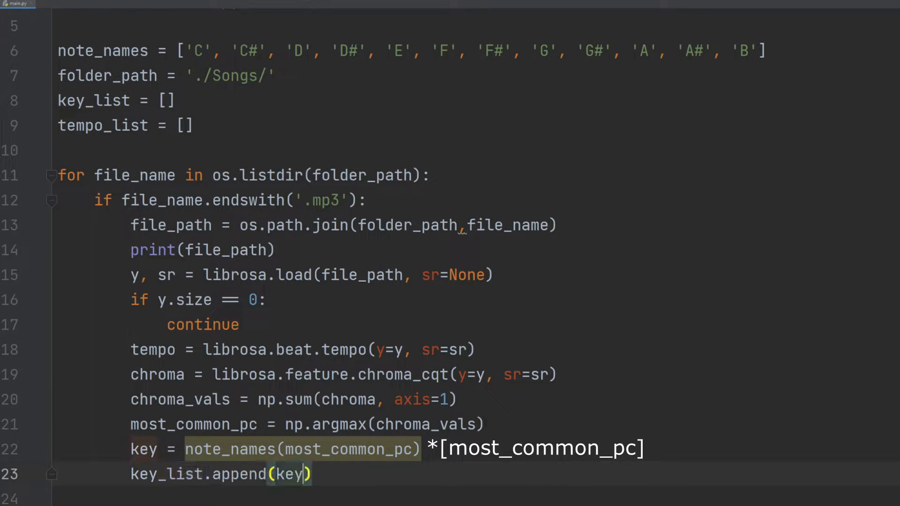
{"action": "type", "text": "tempo_list.append((tempo))"}
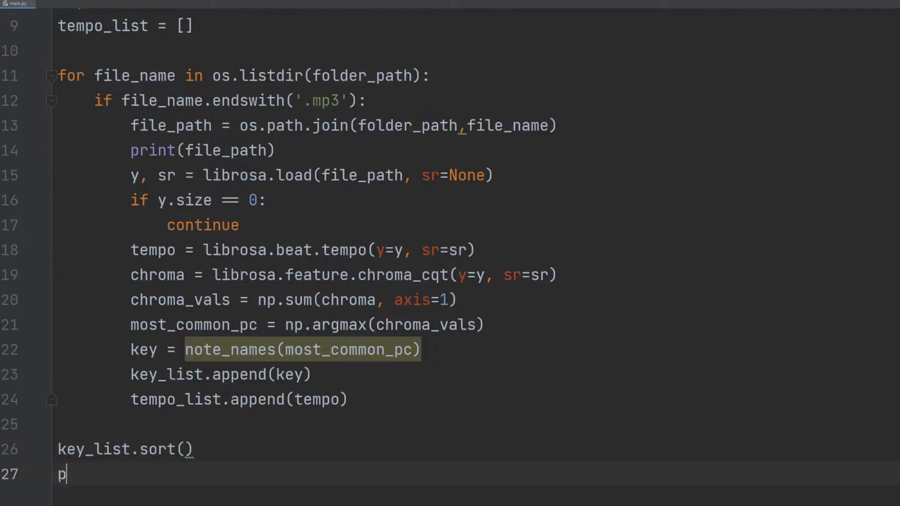
{"action": "type", "text": "lt.scatter(key_list, tempo_list)"}
{"action": "type", "text": "plt."}
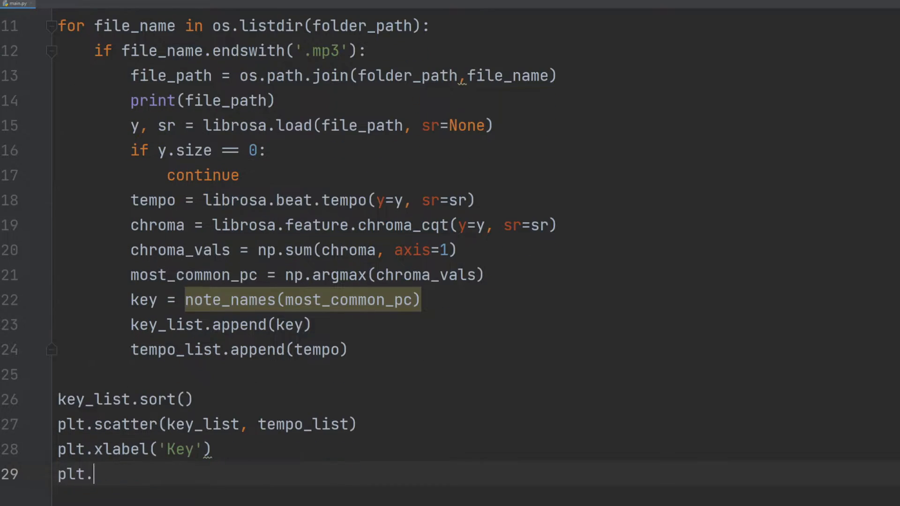
{"action": "type", "text": "ylabel('Tempo')"}
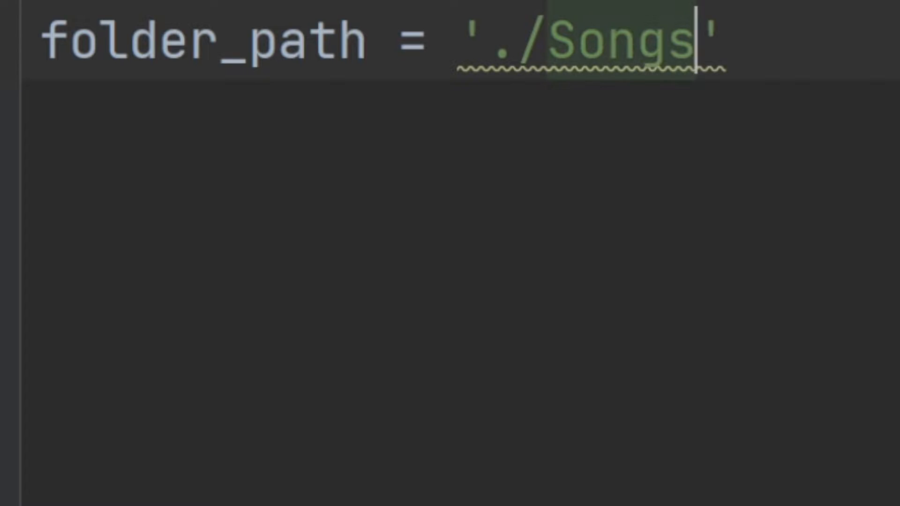
{"action": "type", "text": "/"}
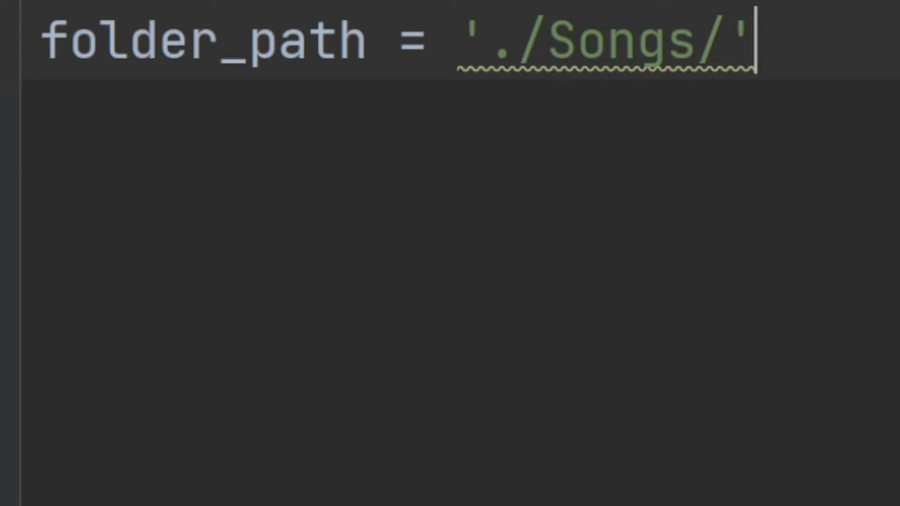